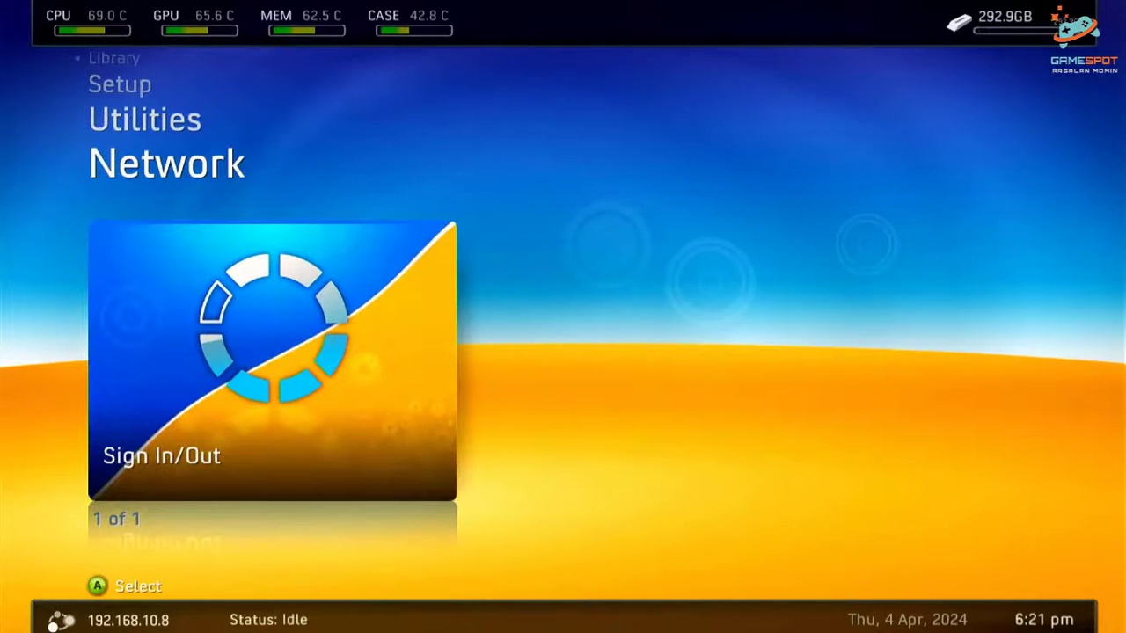
Step: Browse the File Manager to Hdd1:\FreeStyle\Skins where Default.xzp sits
key(Up)
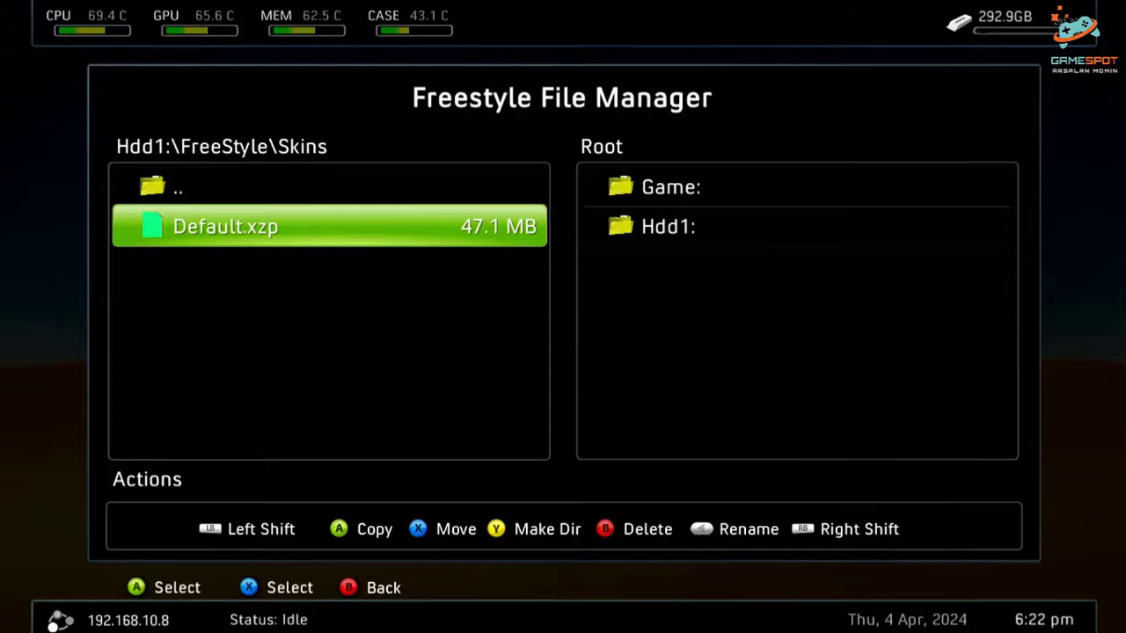
Step: Delete Default.xzp from the Skins folder and confirm the Delete file prompt
click(605, 528)
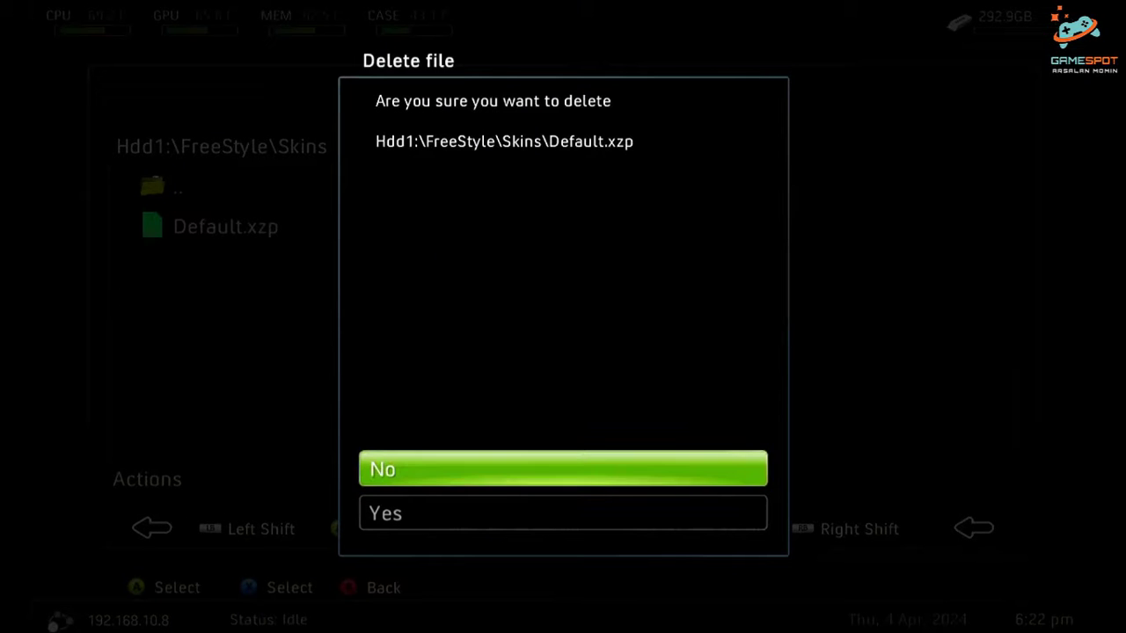
click(562, 513)
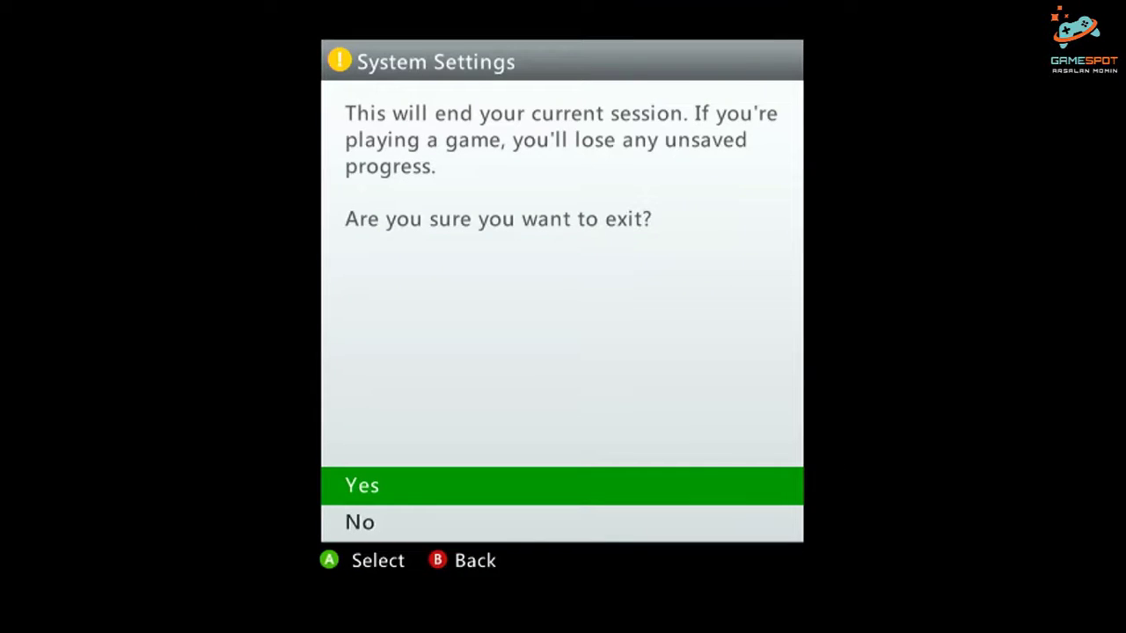
Step: Confirm the 'Are you sure you want to exit?' prompt to end the session
click(362, 486)
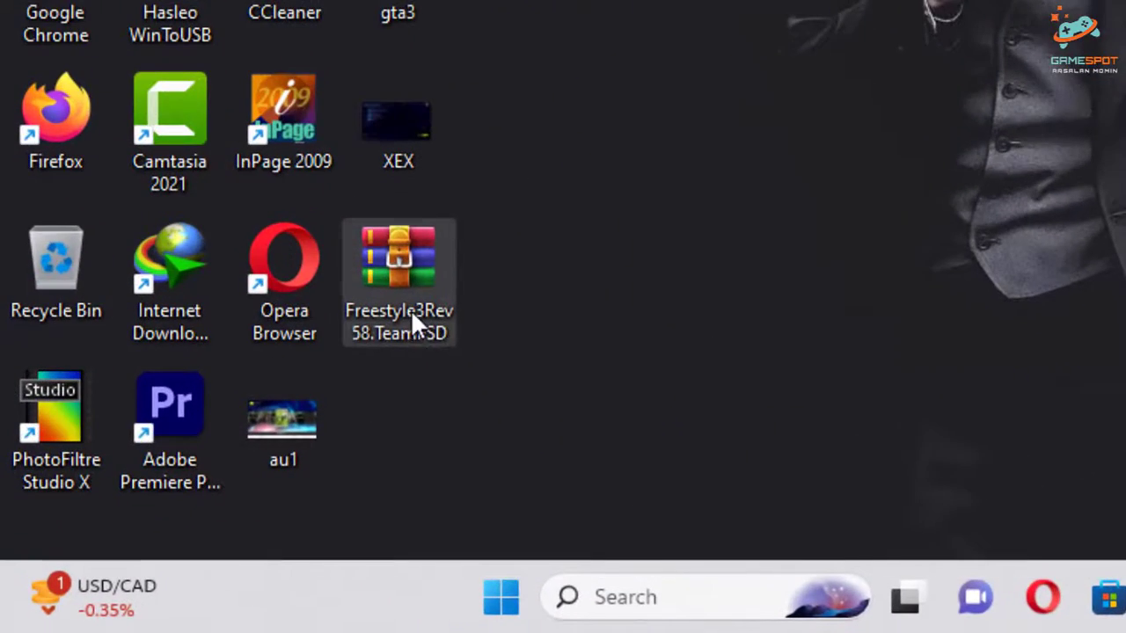
Step: Extract the Freestyle3Rev58 TeamFSD archive, then the nested F3Rev58Release archive, revealing Media, Plugins, Skins and default.xex
right_click(398, 264)
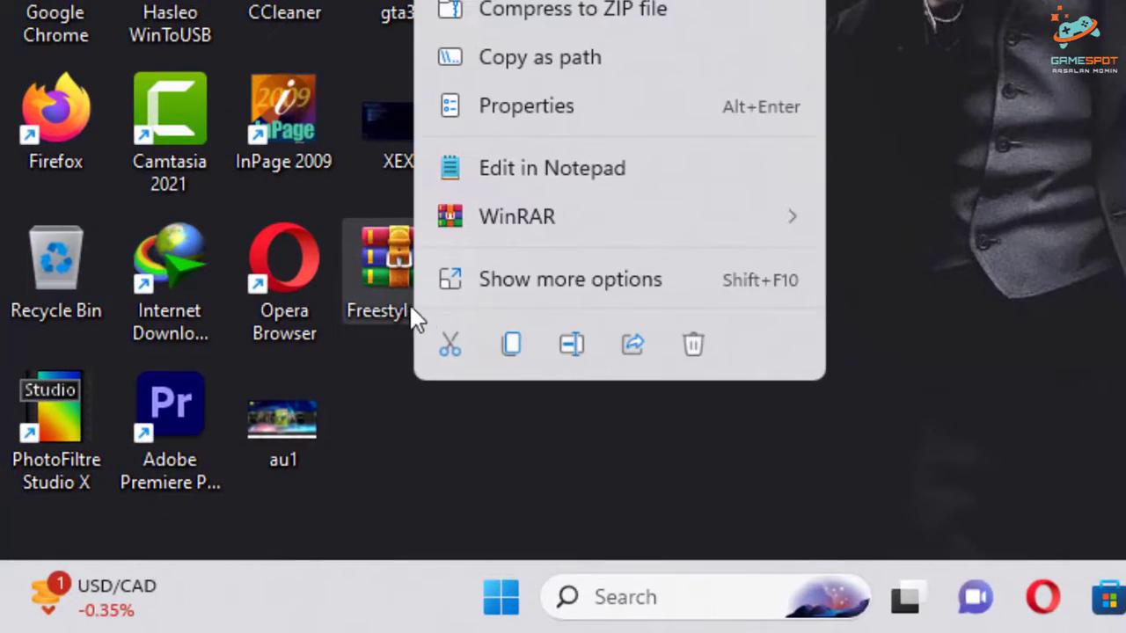
click(491, 444)
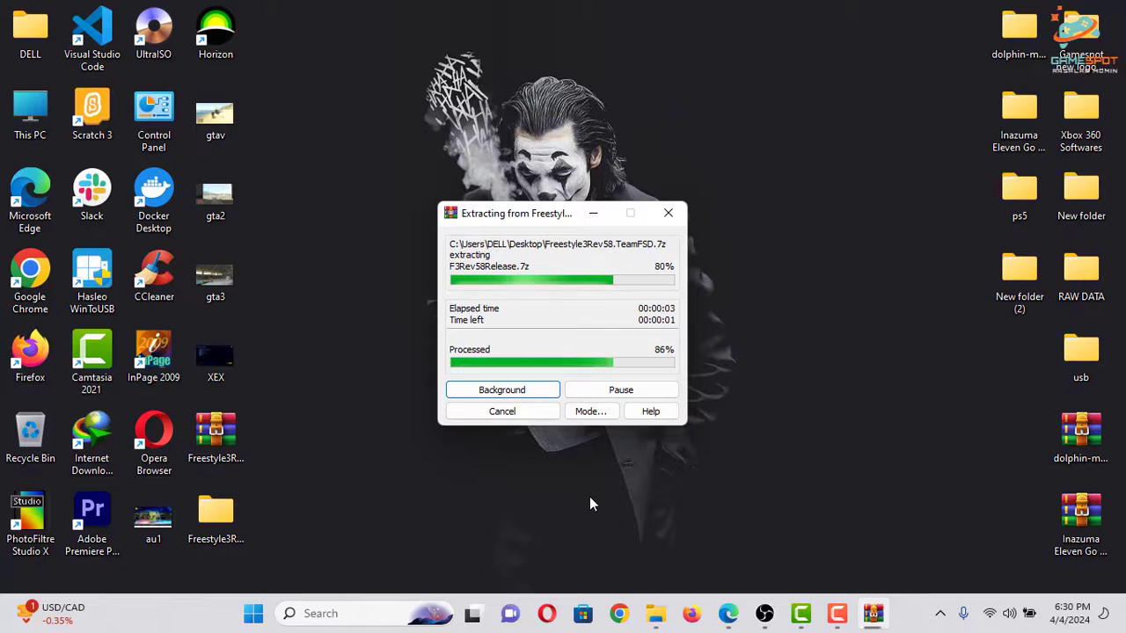
mouse_move(214, 513)
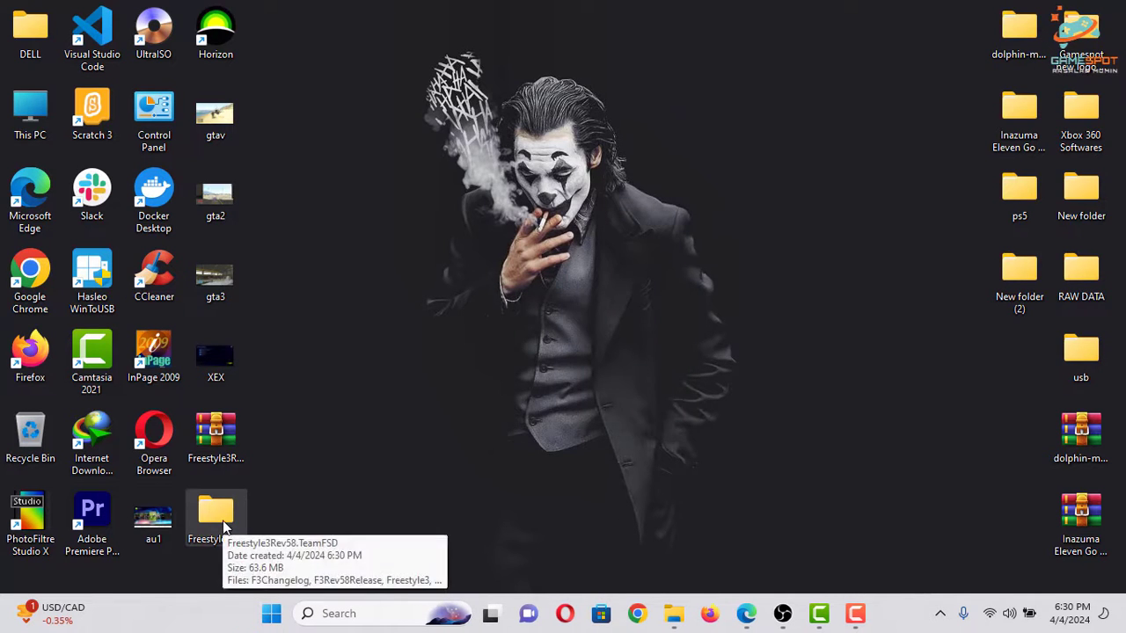
double_click(214, 510)
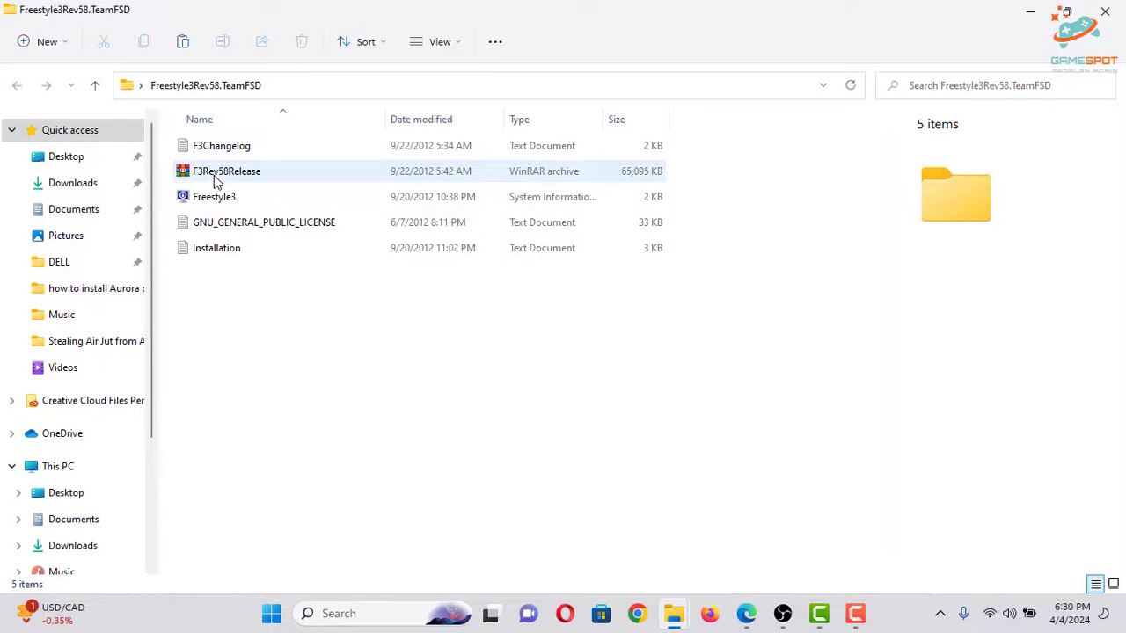
right_click(225, 171)
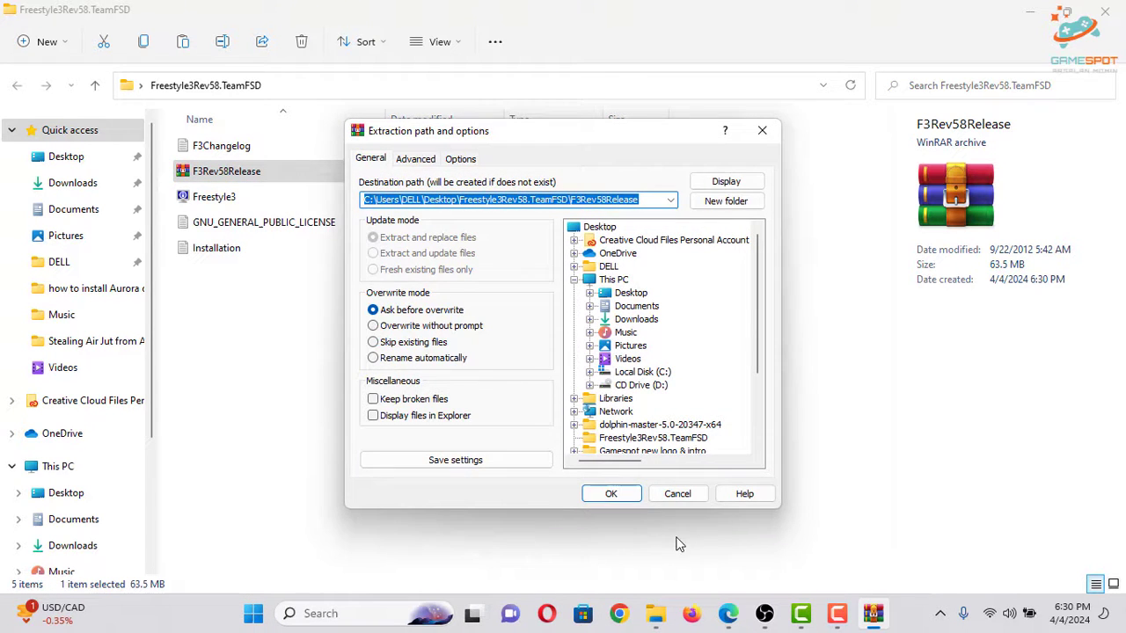
click(611, 493)
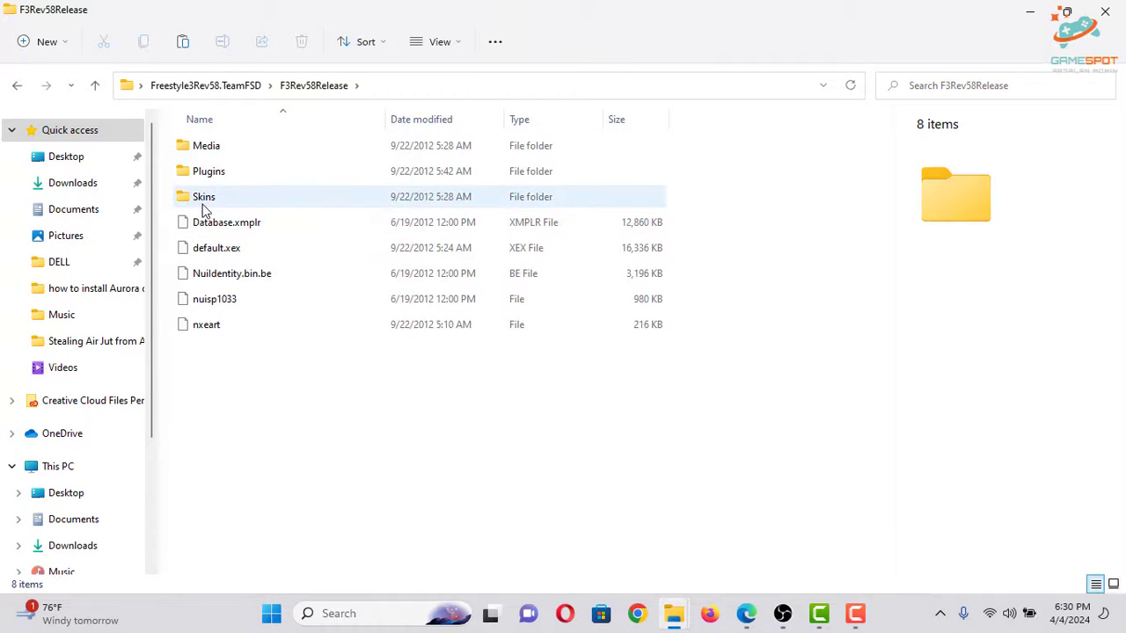
Step: Copy Default.xzp from the extracted Skins folder for pasting onto USB Drive (E:)
double_click(204, 197)
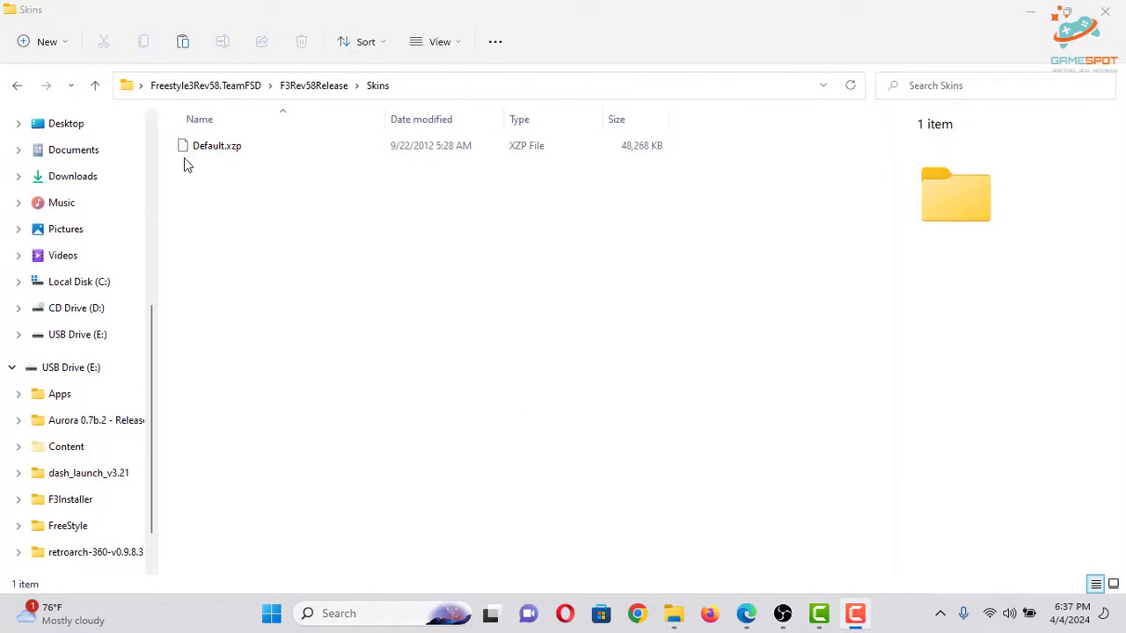
right_click(217, 145)
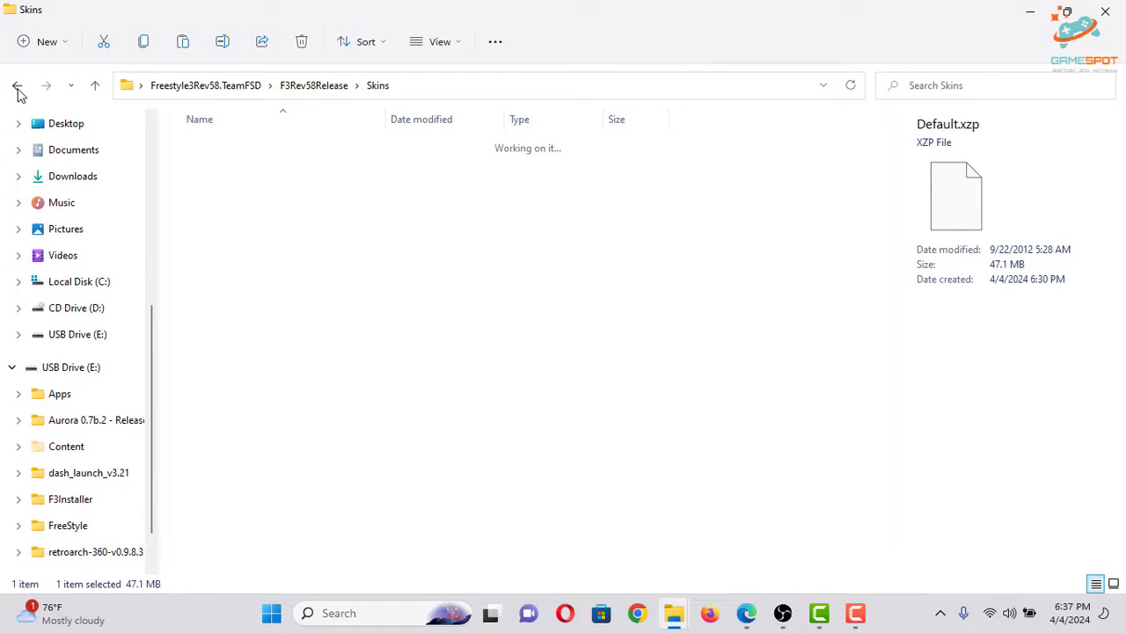
click(15, 84)
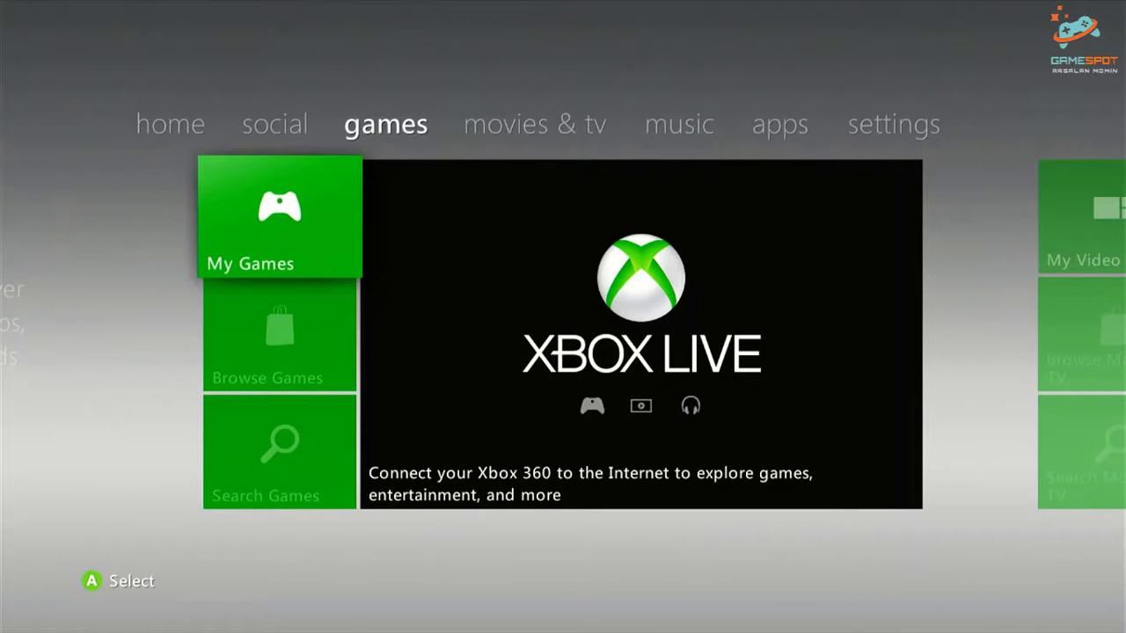
Step: Go into the games collection to launch XeXMenu and select the Usb0: device
click(280, 217)
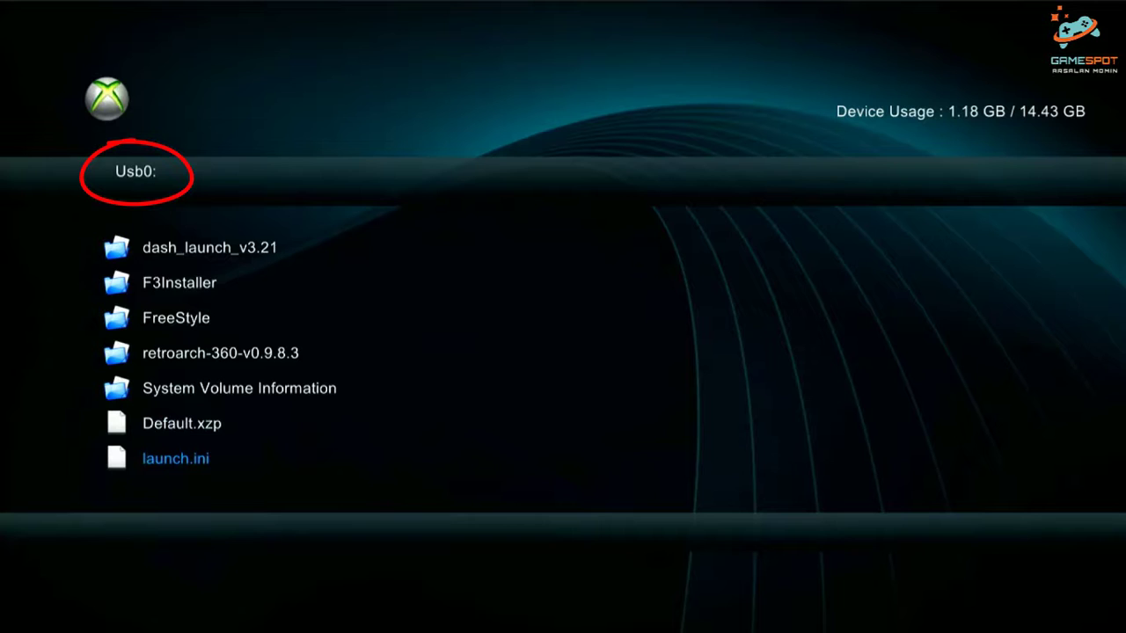
Step: Copy Default.xzp from the USB into Hdd1:\FreeStyle\Skins and relaunch FreeStyle Dash
click(182, 422)
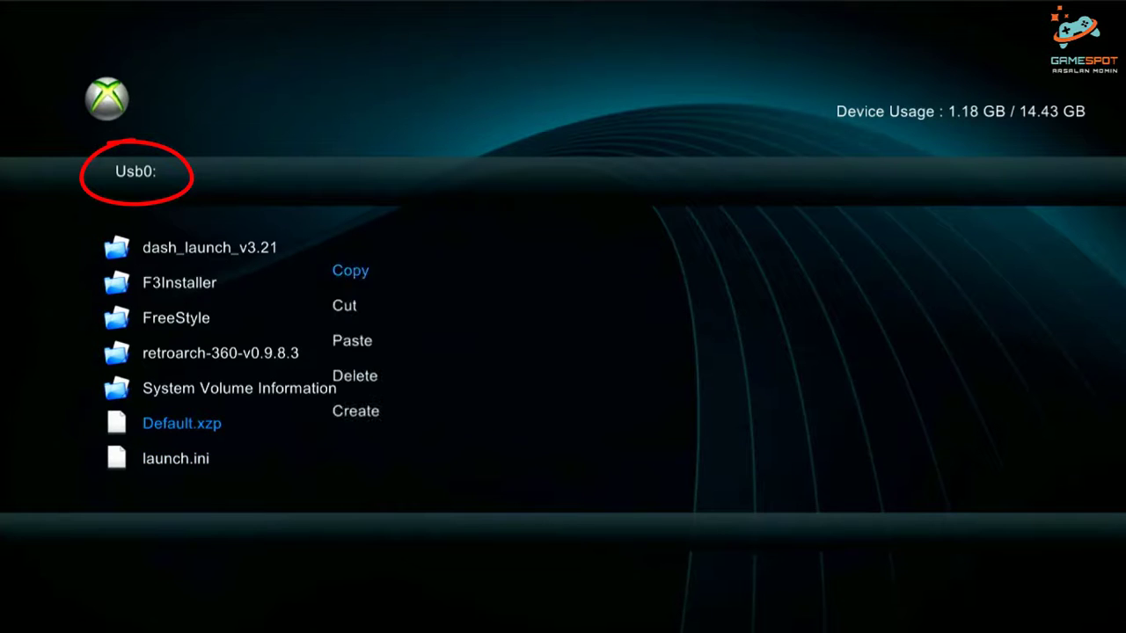
click(350, 271)
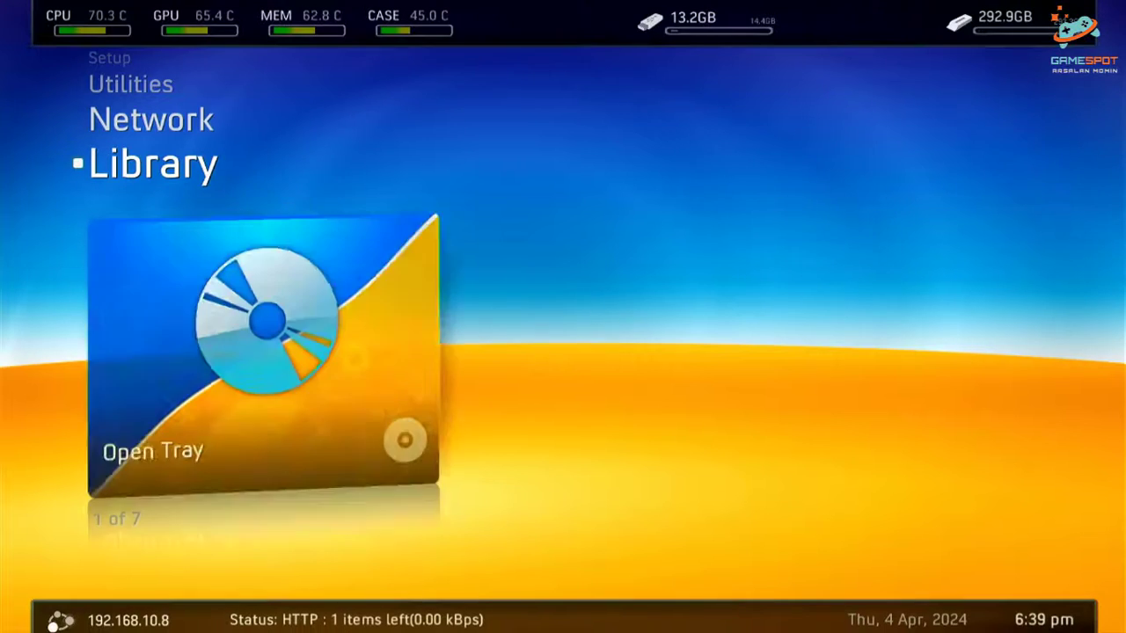
key(Up)
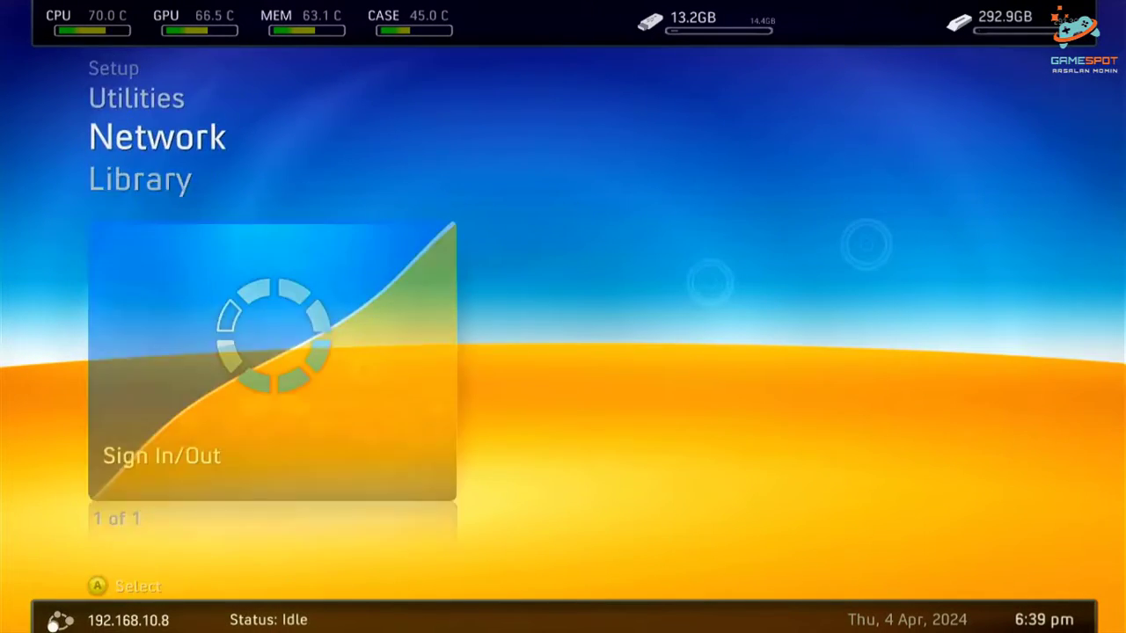